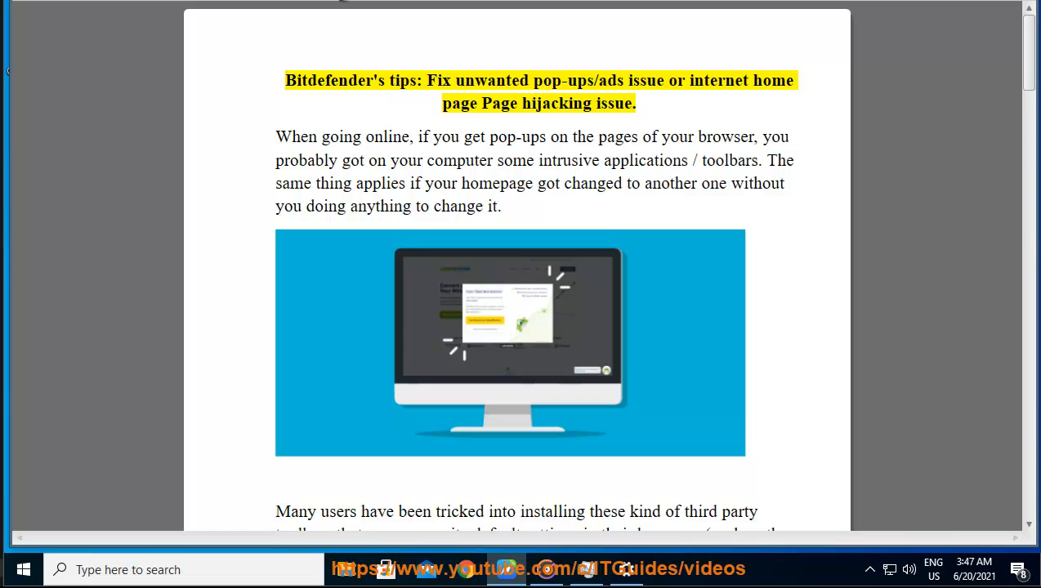
- Start Read Aloud on the Bitdefender tips title and follow it down to step 1 on uninstalling unknown programs
double_click(563, 80)
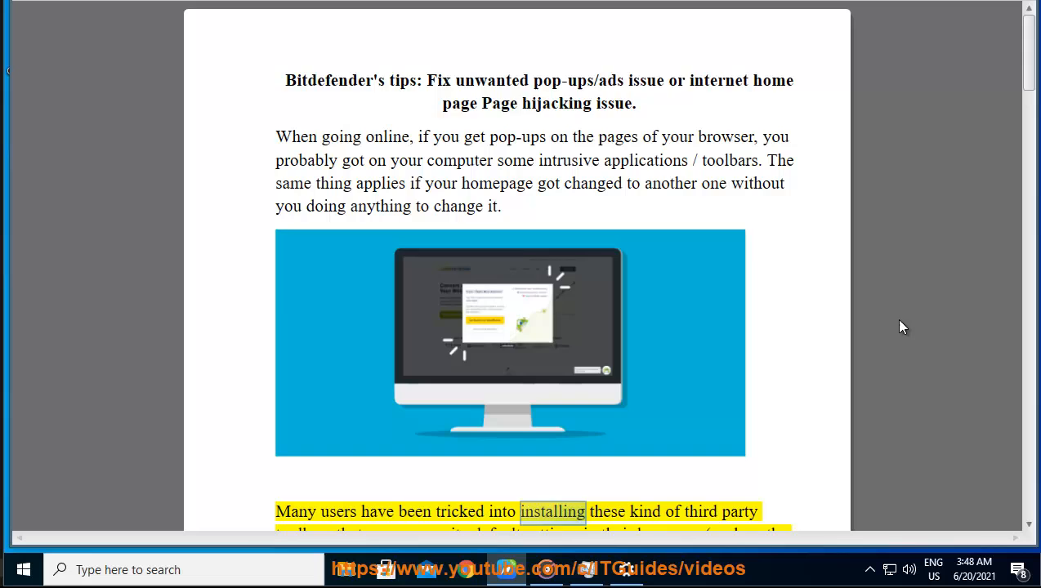
scroll(down, 3)
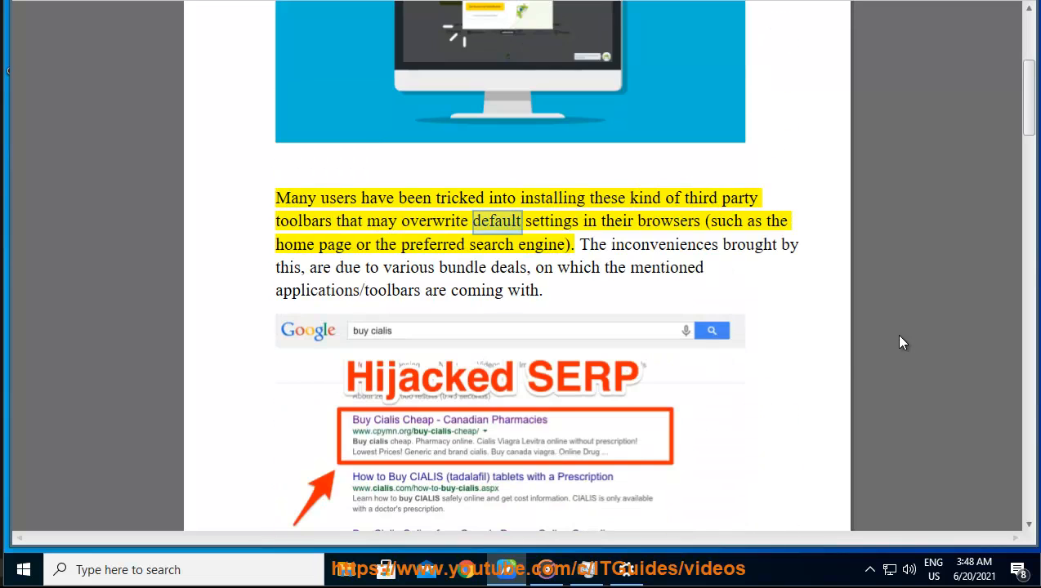
double_click(295, 245)
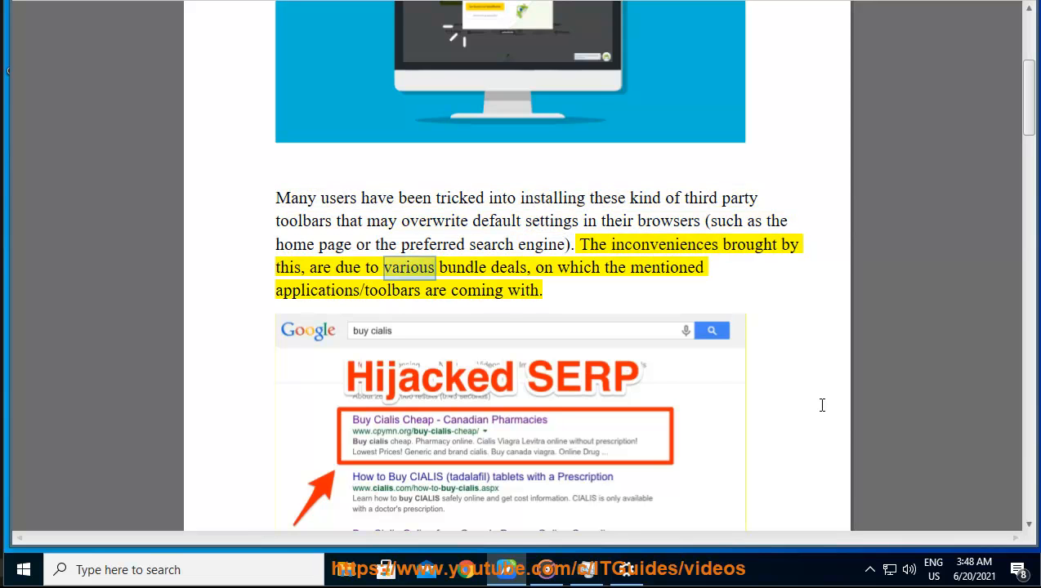
double_click(317, 291)
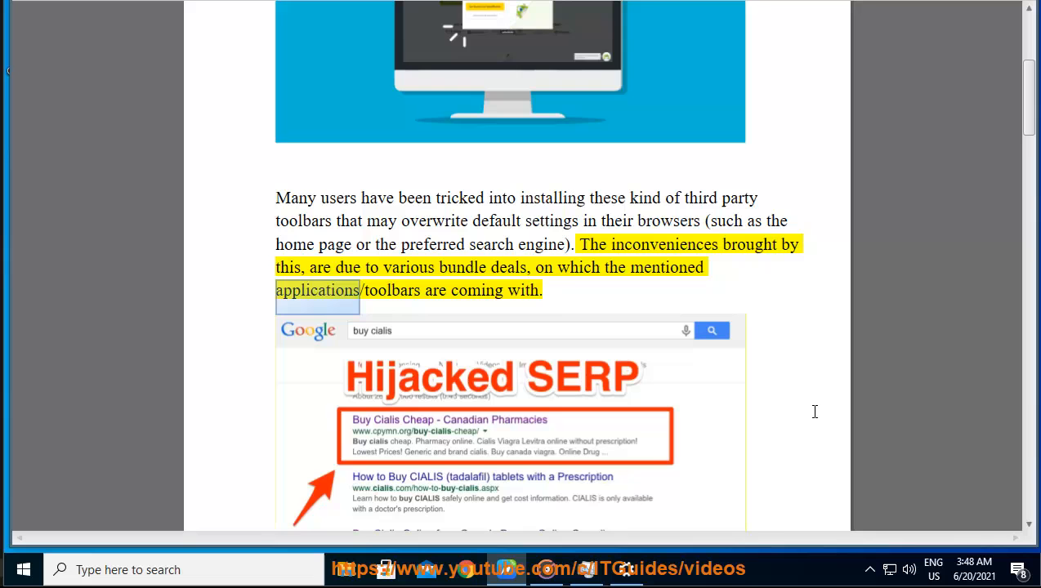
scroll(down, 3)
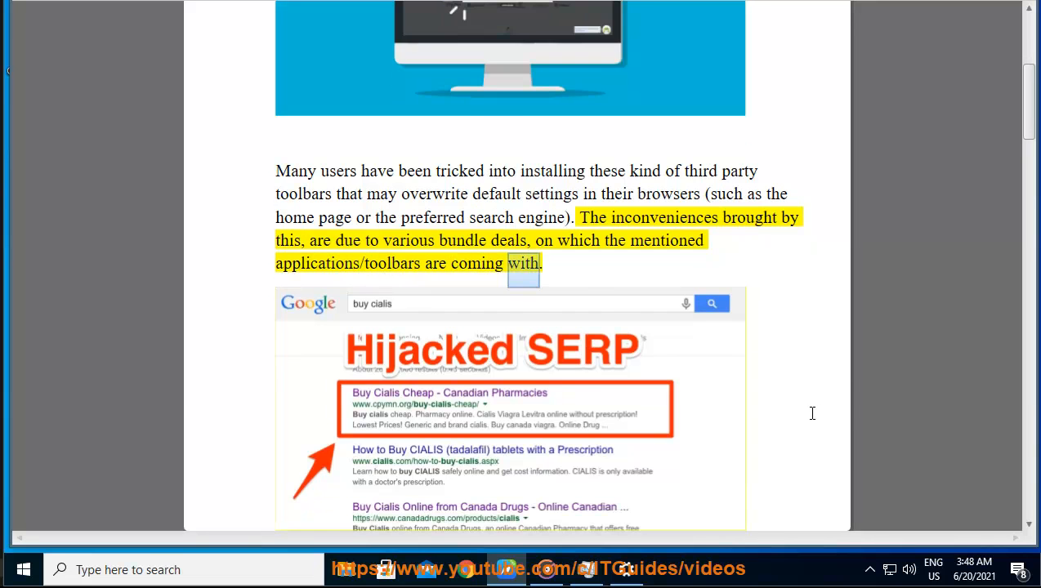
scroll(down, 3)
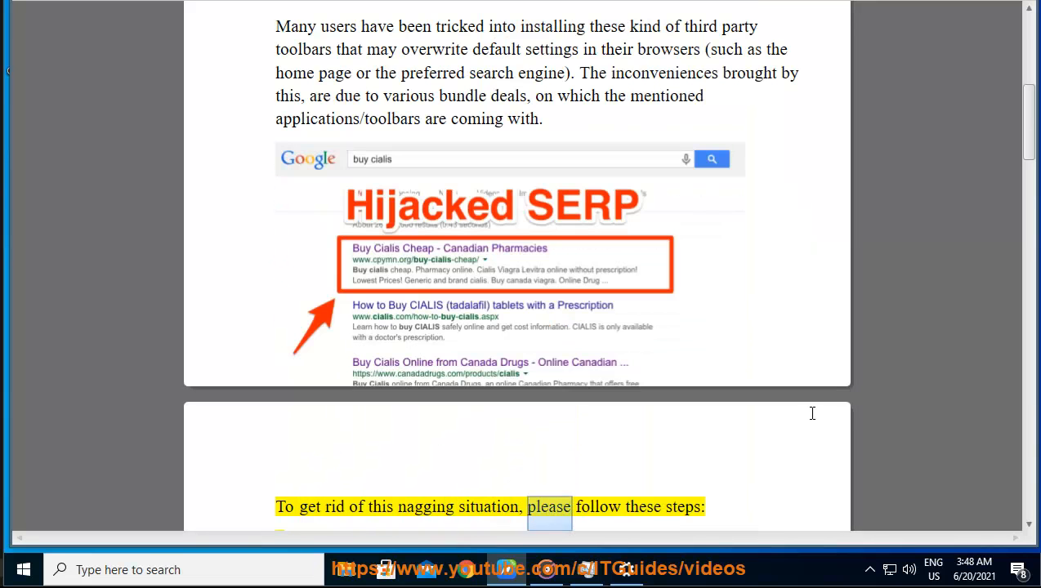
scroll(down, 3)
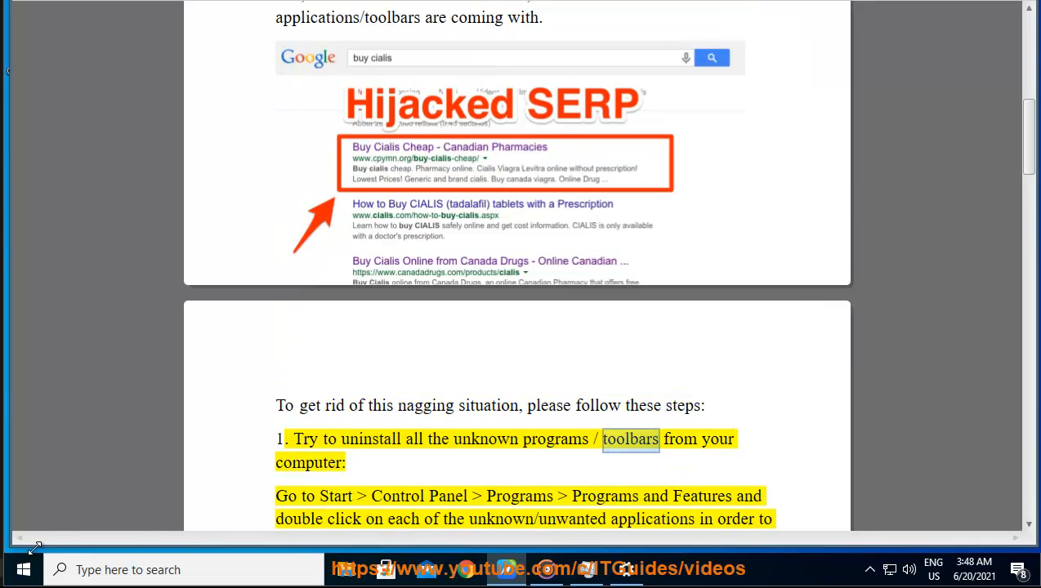
- Show the installed programs list under Windows Settings Apps & features, then return to the document
click(23, 569)
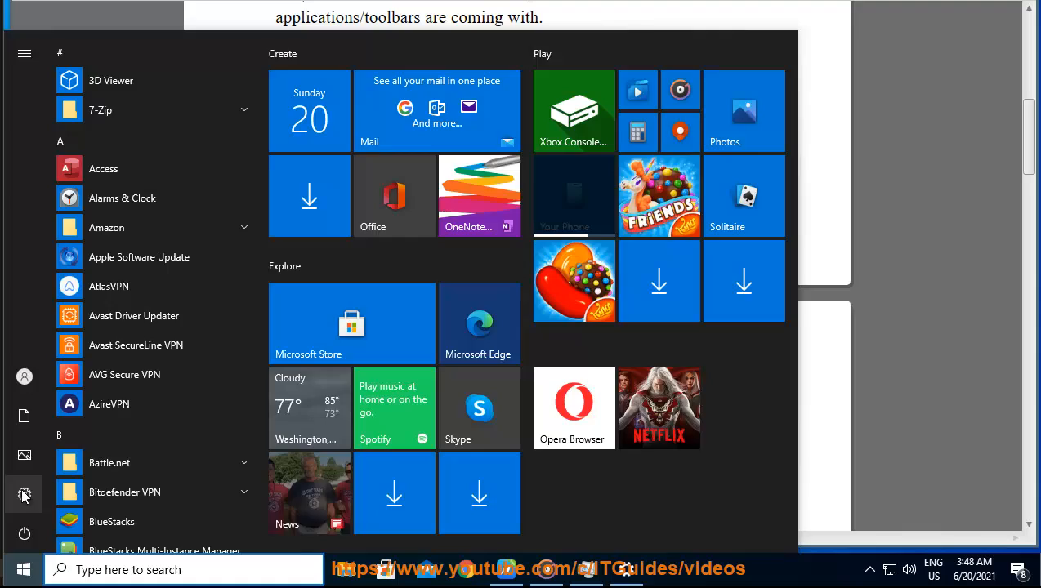
click(23, 491)
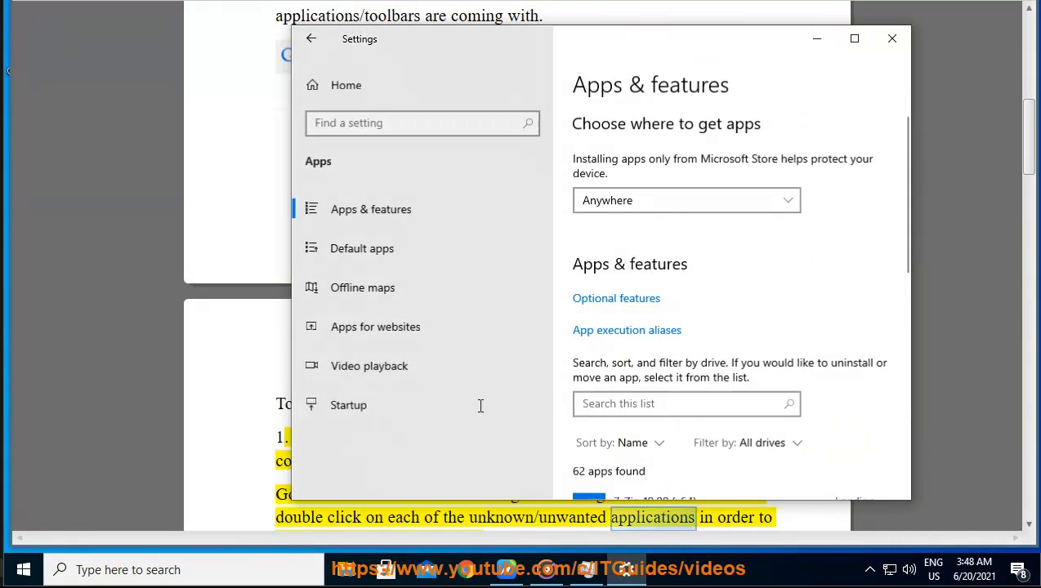
scroll(down, 3)
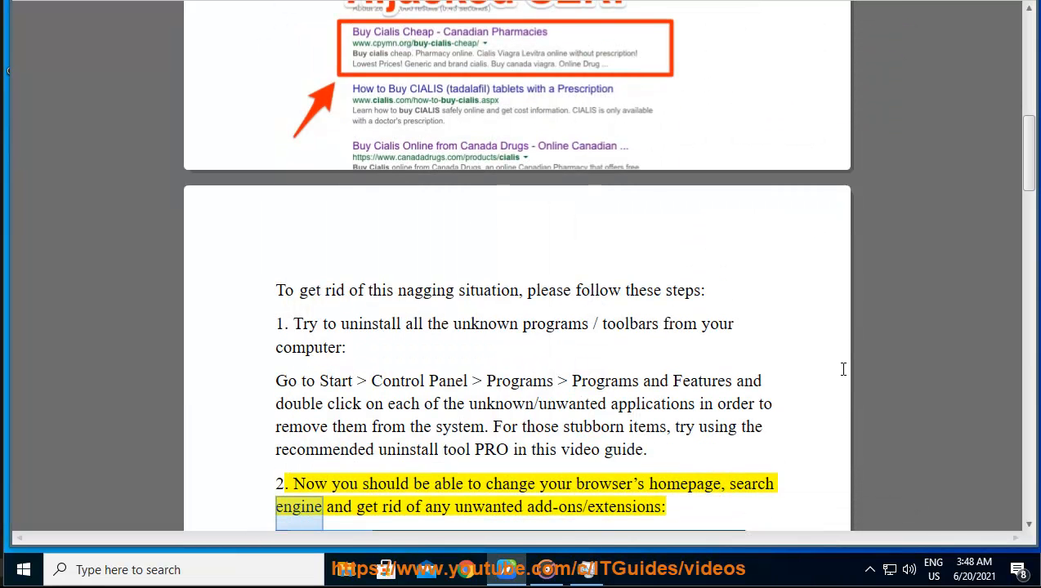
- Show Chrome's chrome://extensions page, close it, and search Start for 'FIRE' to launch Firefox
scroll(down, 3)
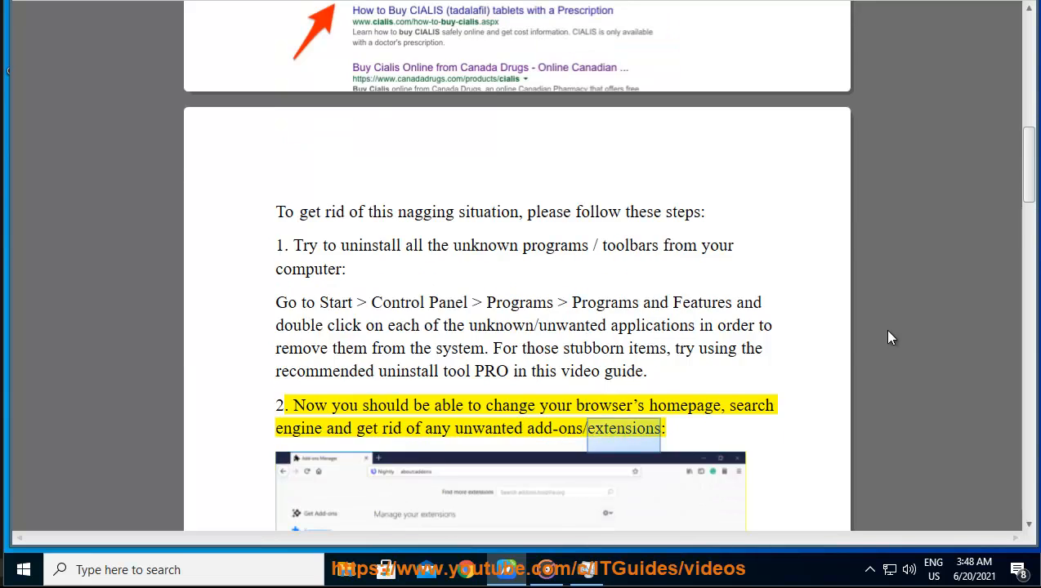
scroll(down, 3)
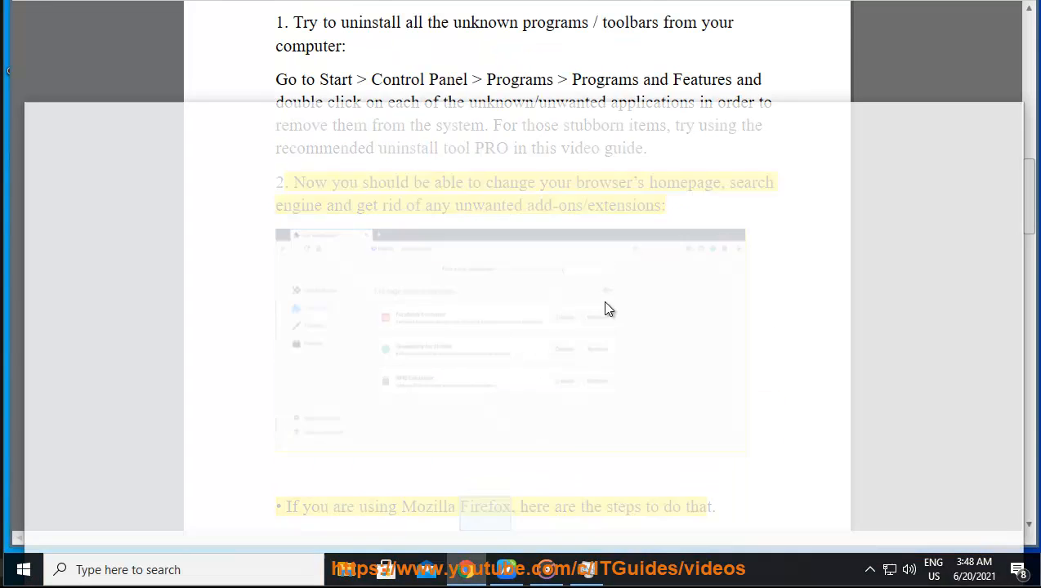
click(1009, 151)
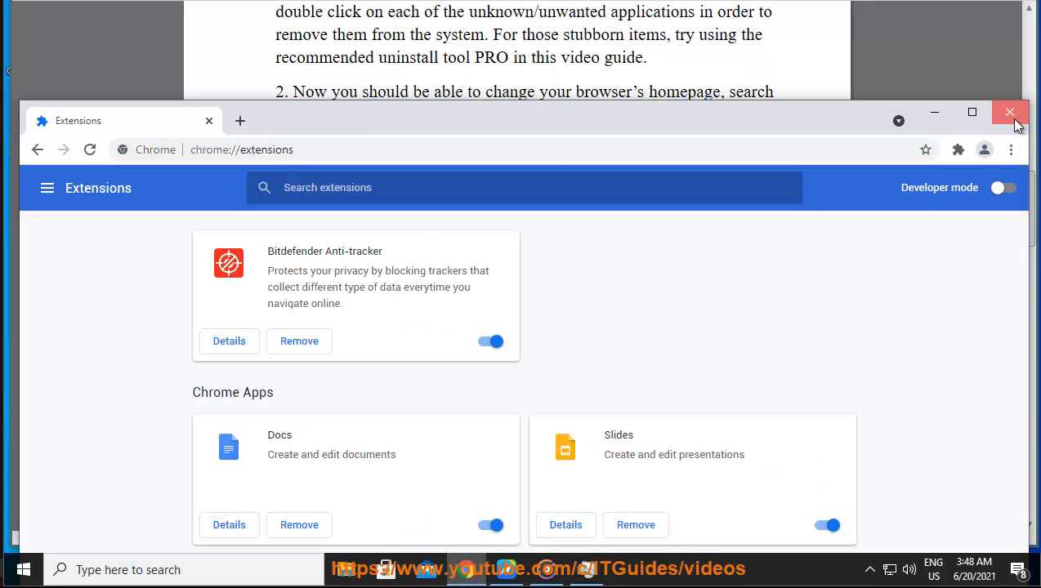
text(FIRE)
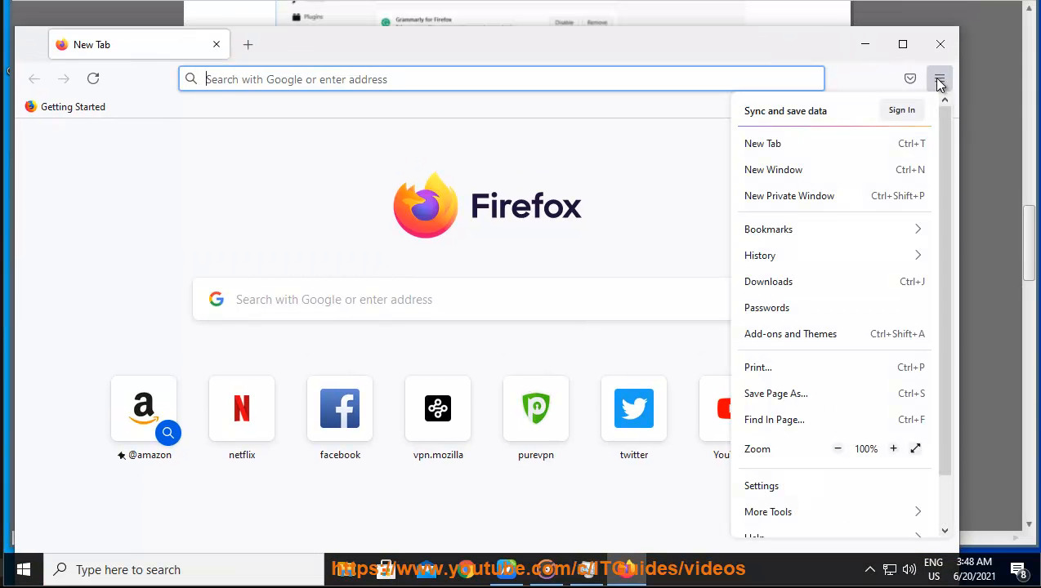
mouse_move(791, 254)
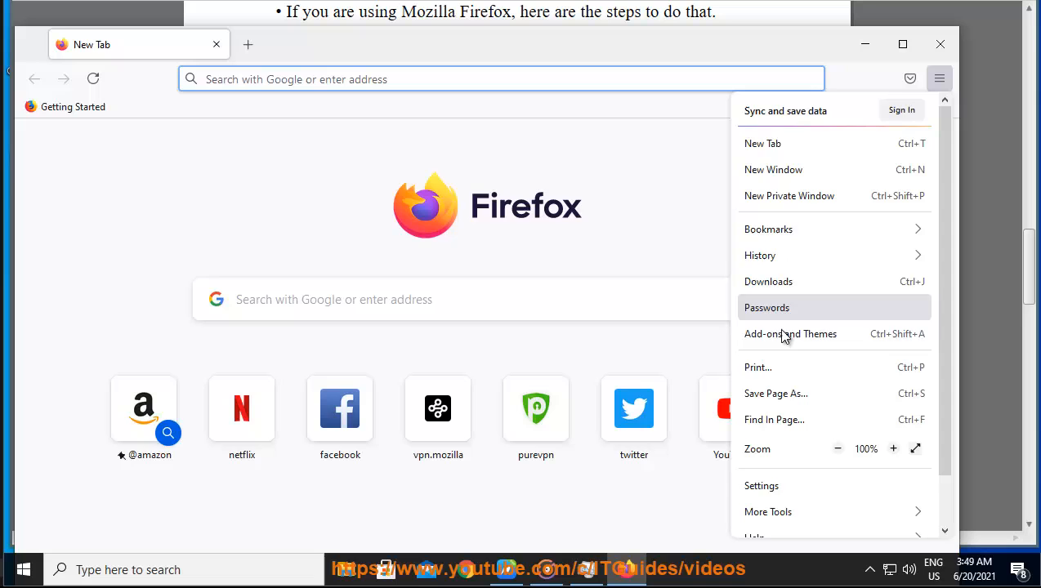
- Show Firefox's Add-ons and Themes manager from the hamburger menu, then close Firefox
click(790, 334)
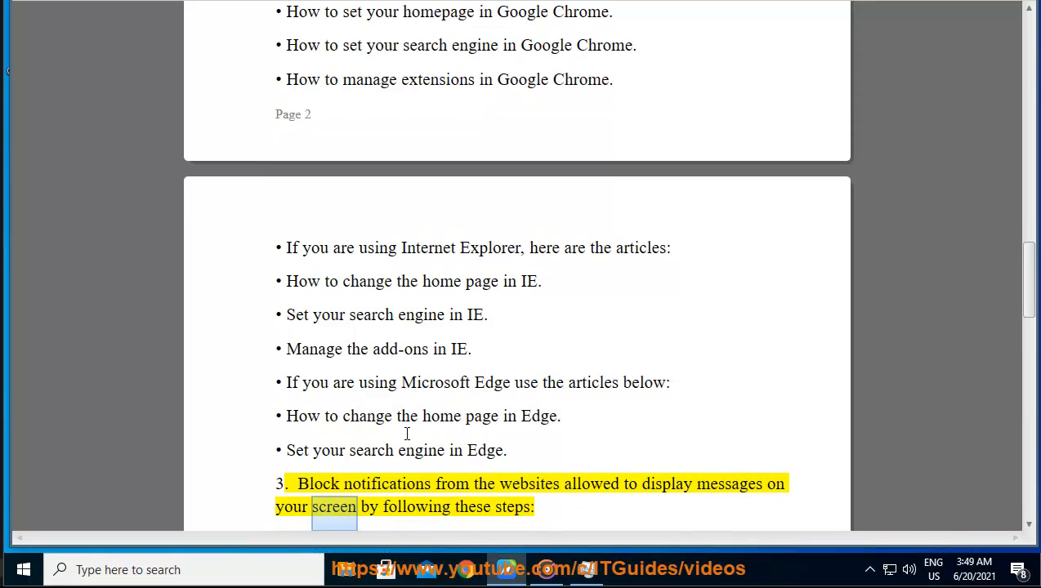
- Search Chrome settings for 'NOTI' and reach Site Settings > Notifications, then close Chrome
scroll(down, 3)
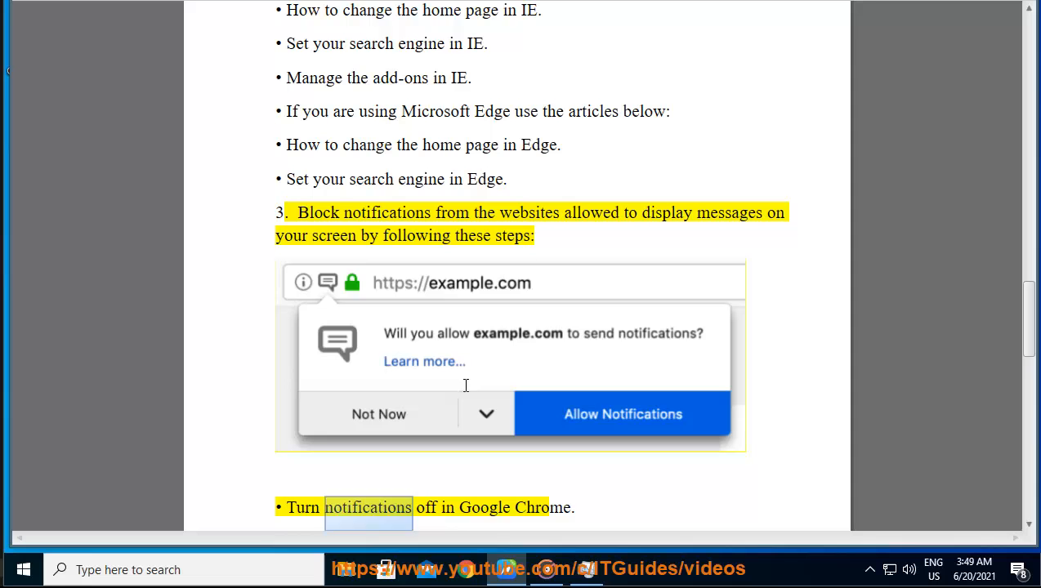
scroll(down, 3)
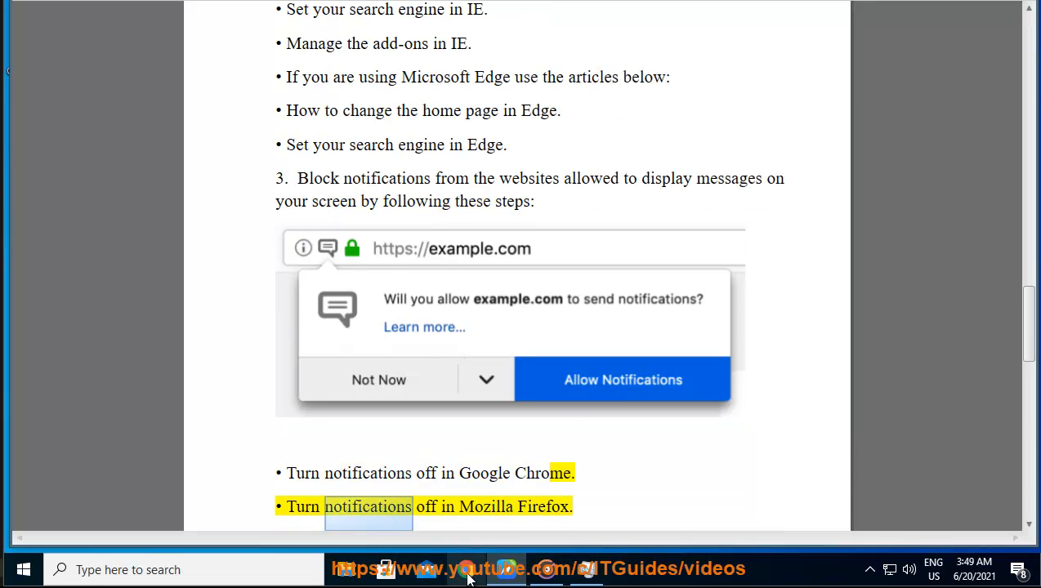
click(1010, 150)
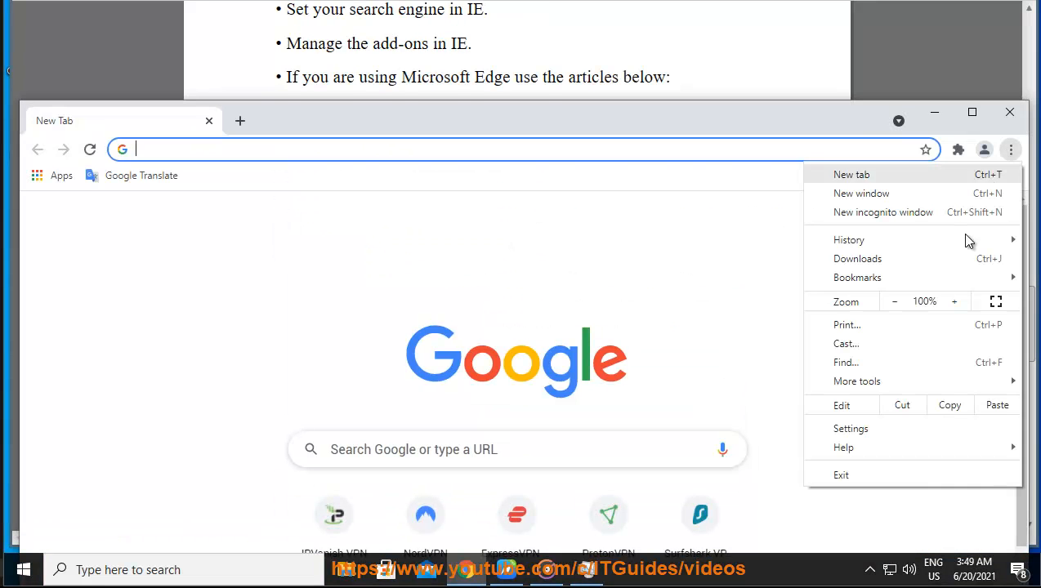
click(850, 428)
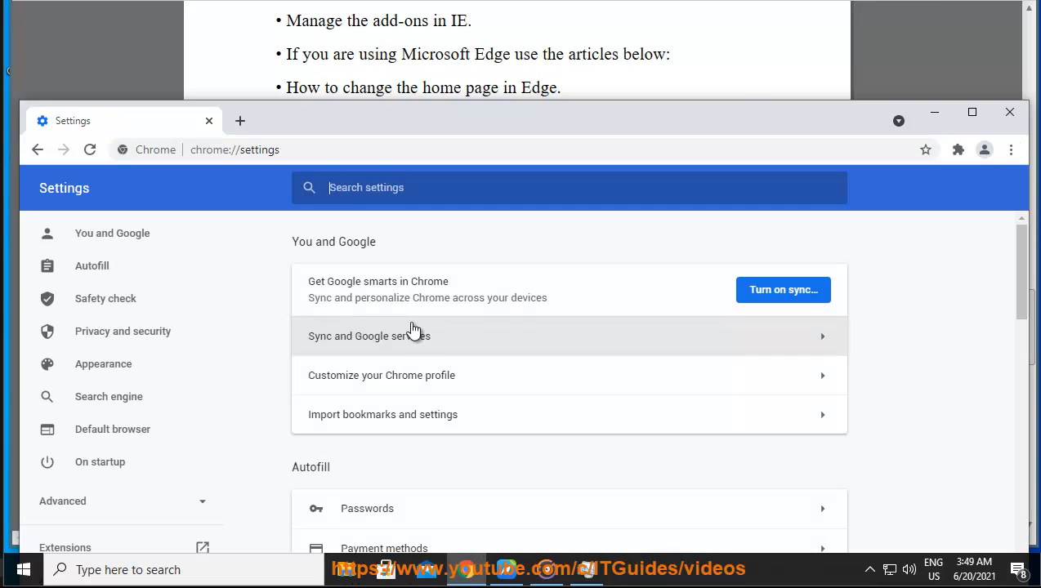
text(NOTI)
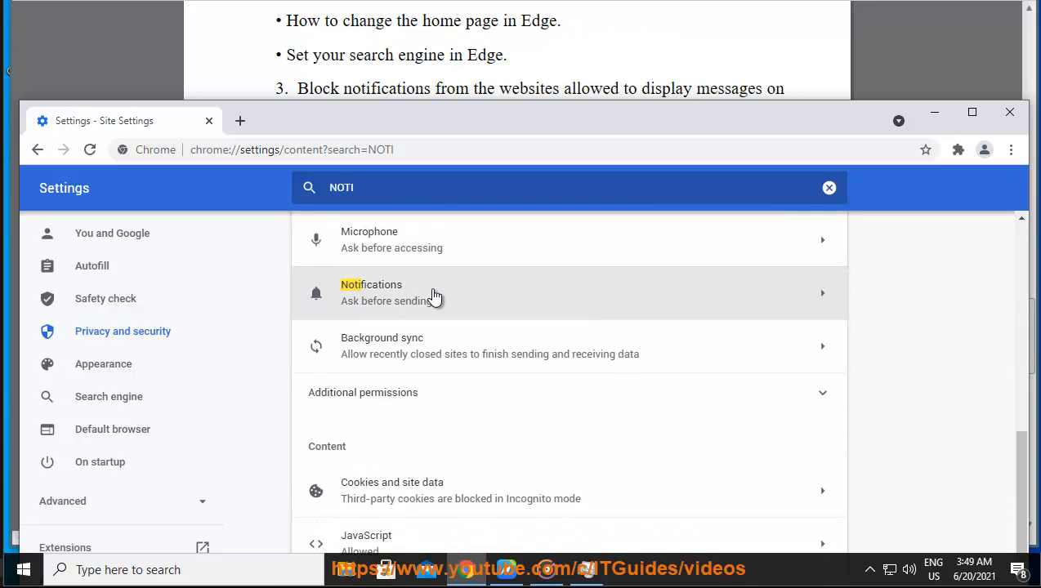
click(371, 293)
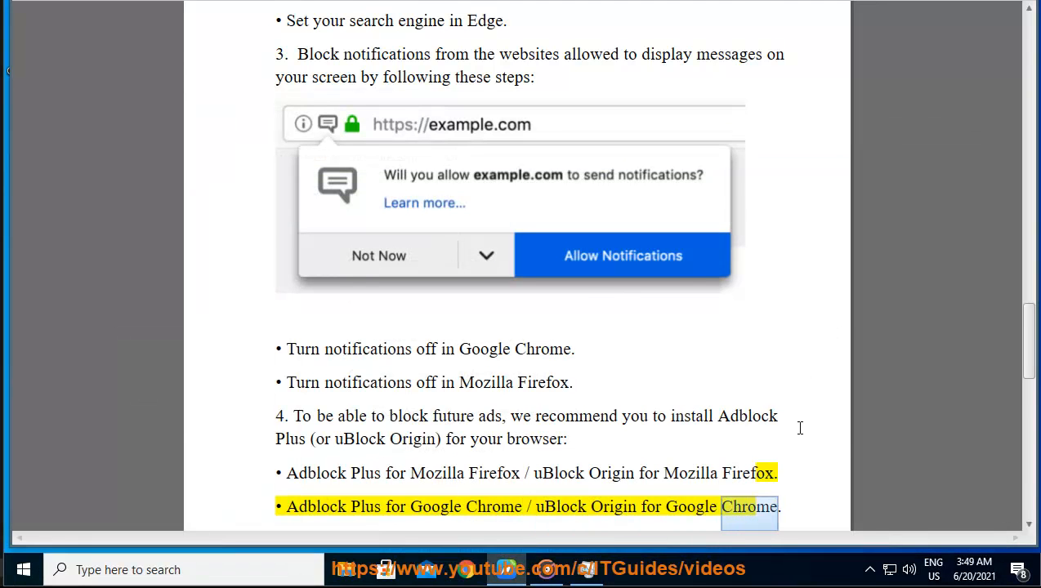
- Let Read Aloud continue past the Disk Cleanup image to the closing support-ticket advice
scroll(down, 3)
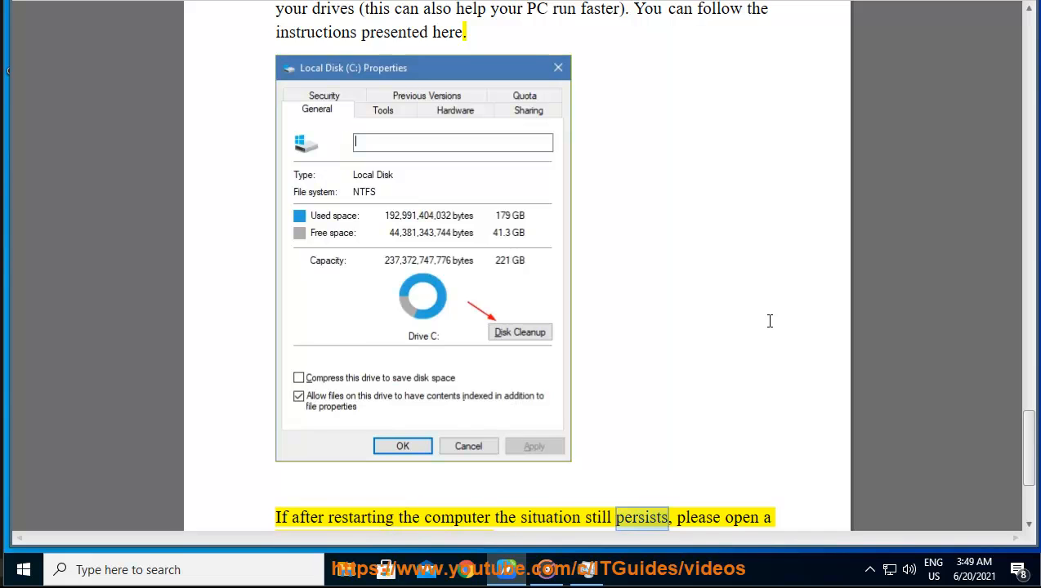
scroll(down, 3)
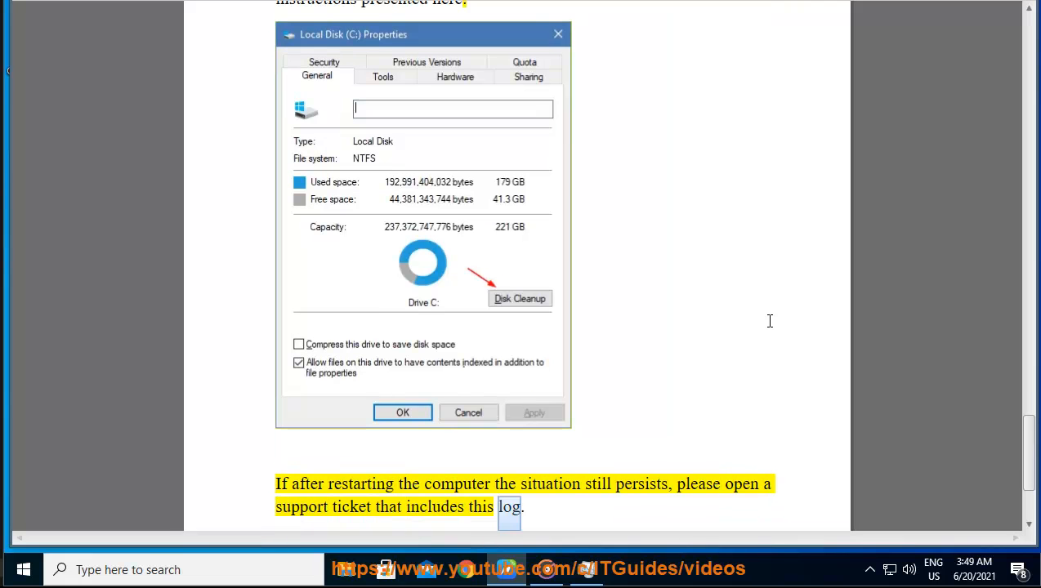